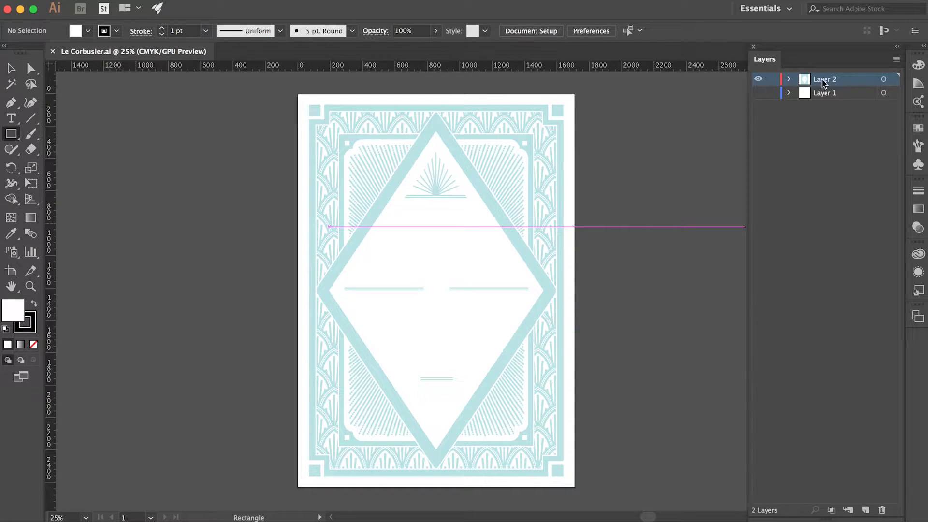
Step: Rename Layer 2 to Graphics and add a new layer named Border above it
double_click(824, 79)
type("Graphics")
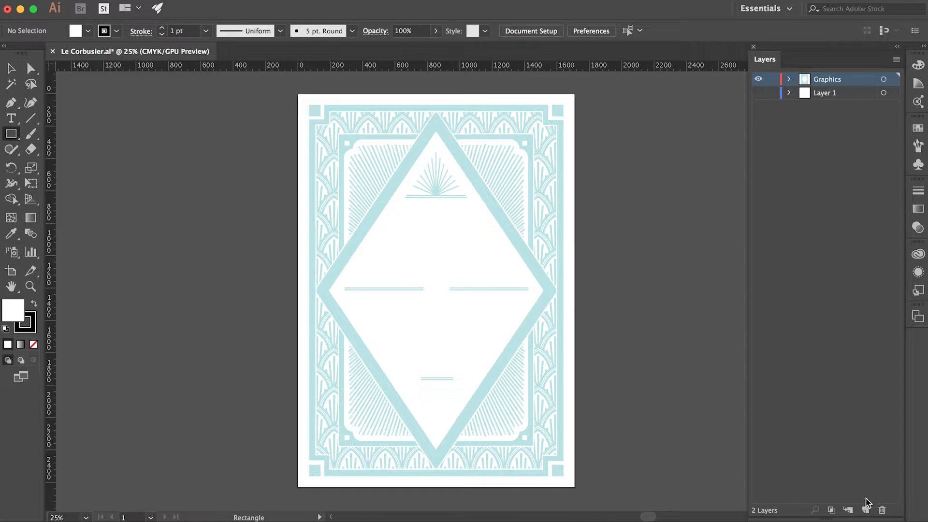
left_click(865, 510)
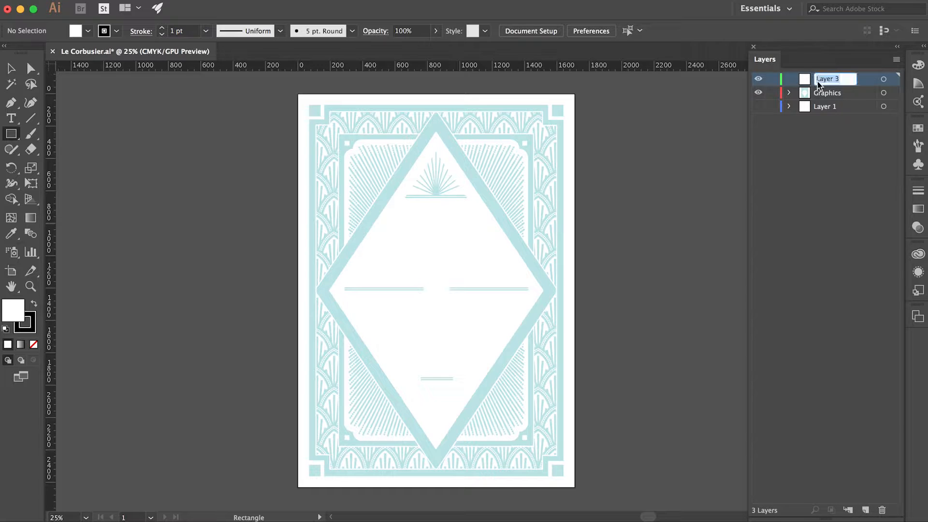
type("Border")
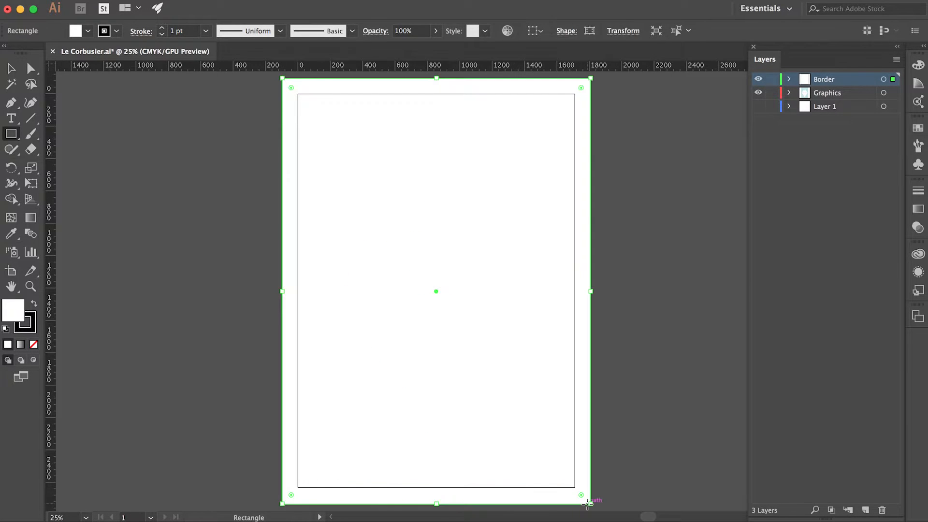
Step: Set the oversized border rectangle's fill to None and save the Illustrator document
left_click(87, 31)
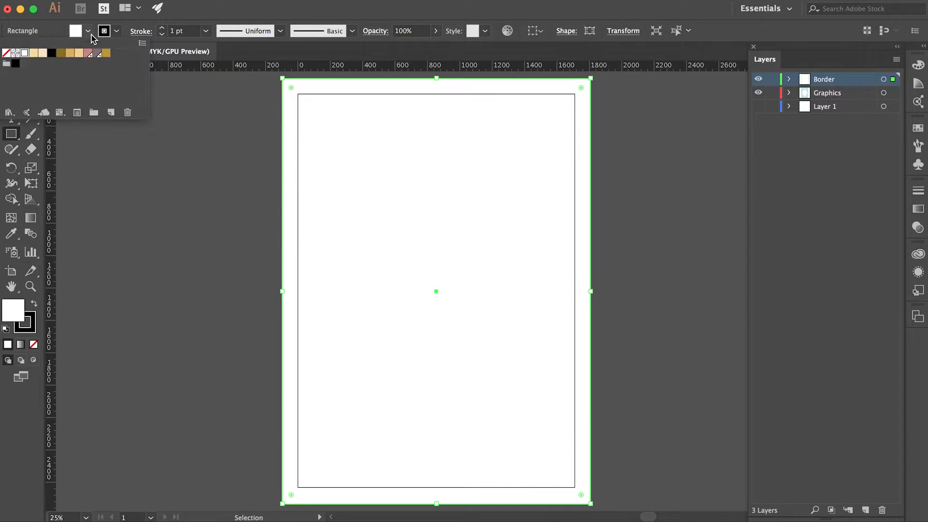
left_click(76, 31)
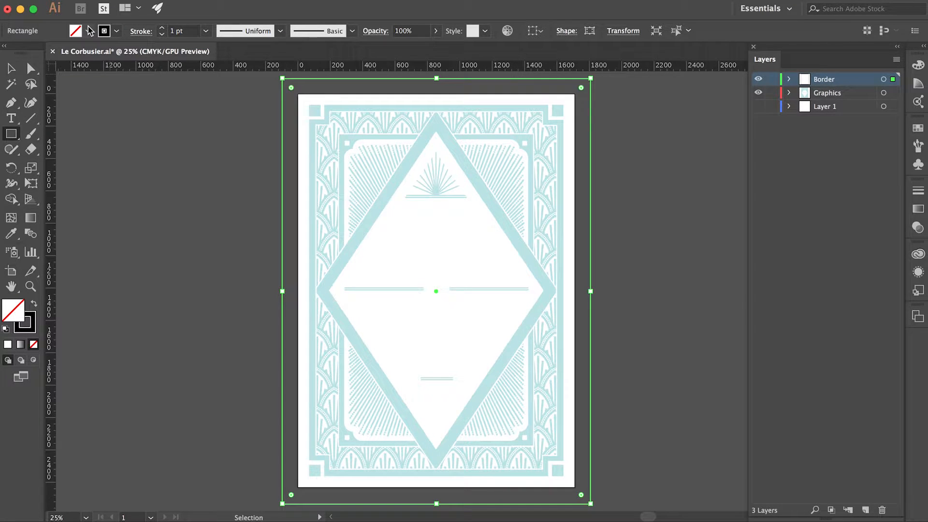
mouse_move(105, 30)
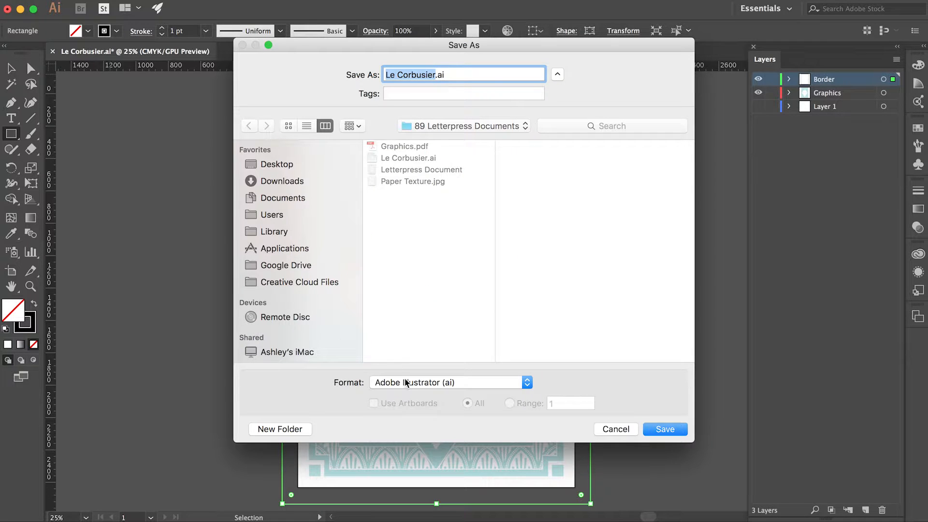
left_click(448, 382)
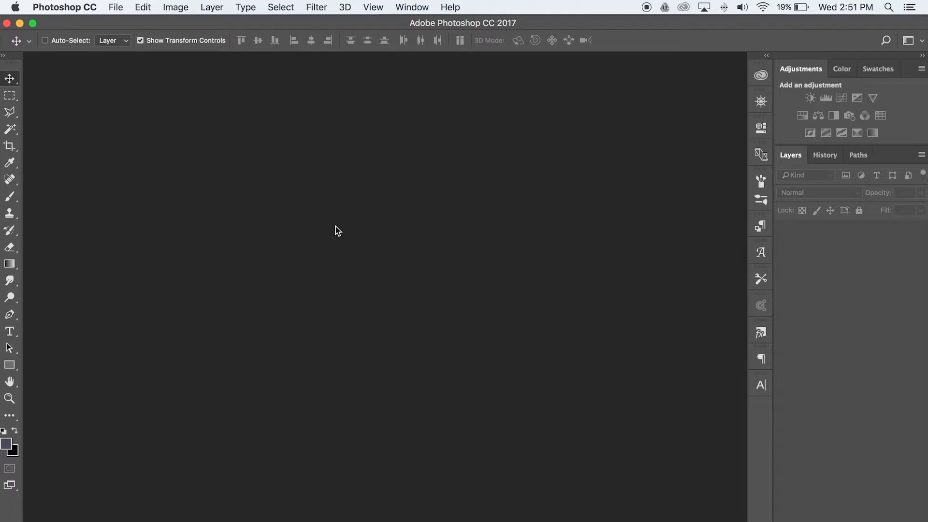
Step: Create a new 1710 × 2430 px Photoshop document
left_click(115, 7)
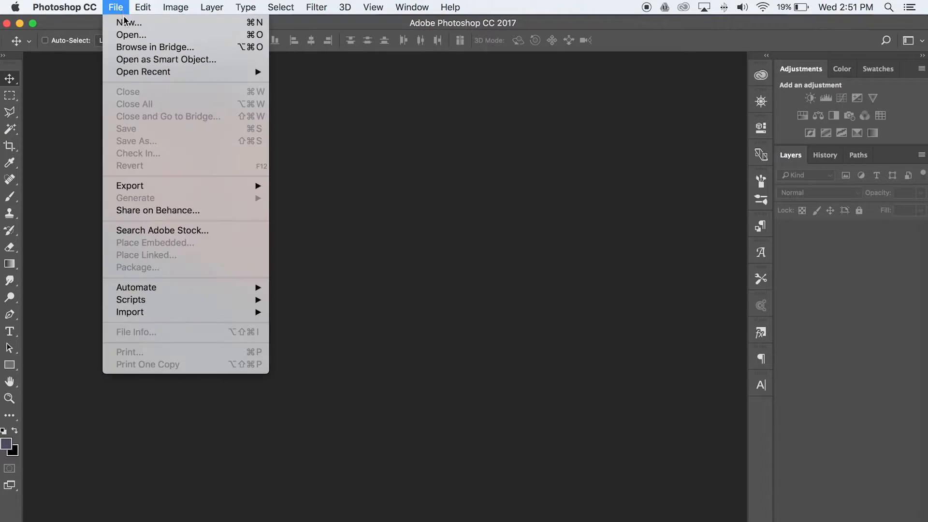
left_click(129, 23)
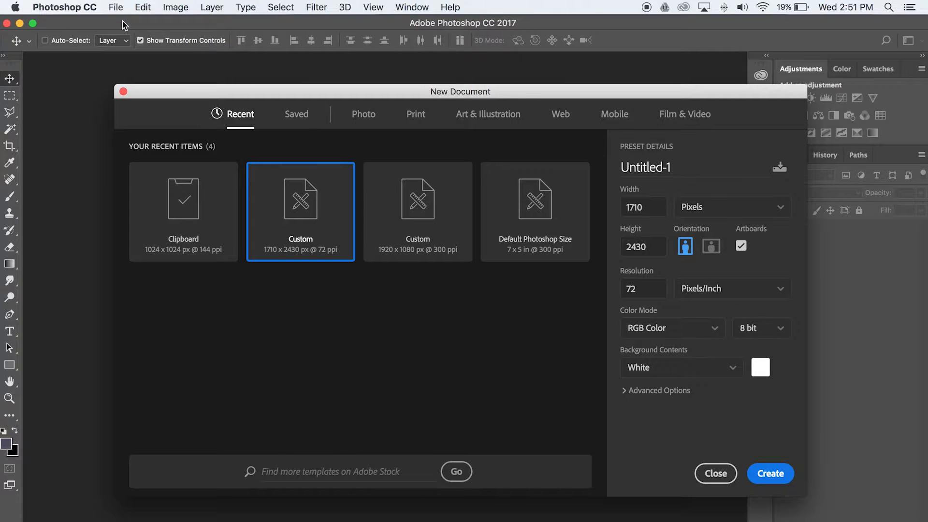
left_click(769, 473)
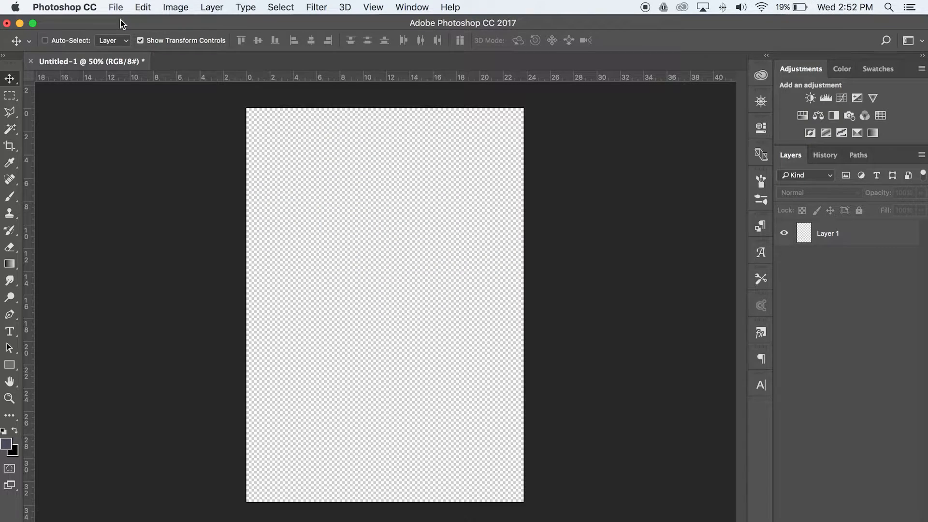
Step: Place Paper Texture.jpg as an embedded image on the canvas
left_click(116, 7)
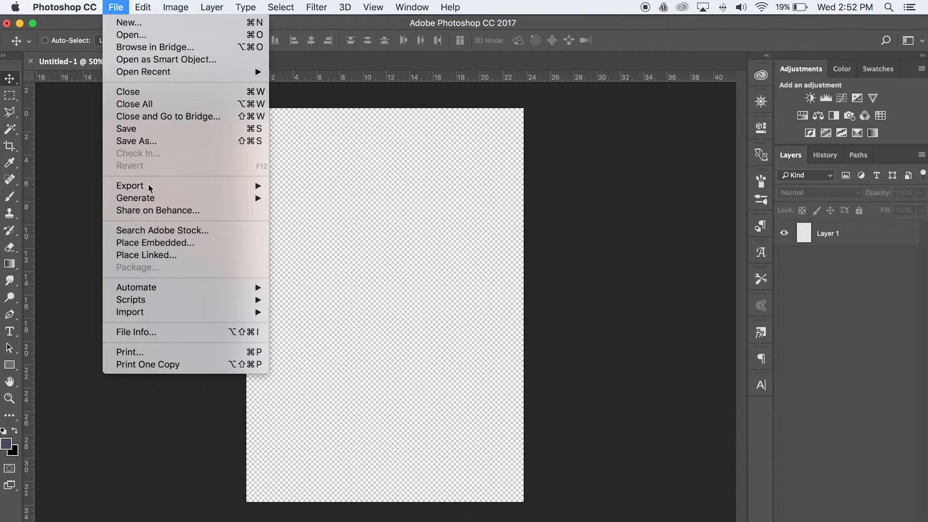
left_click(155, 242)
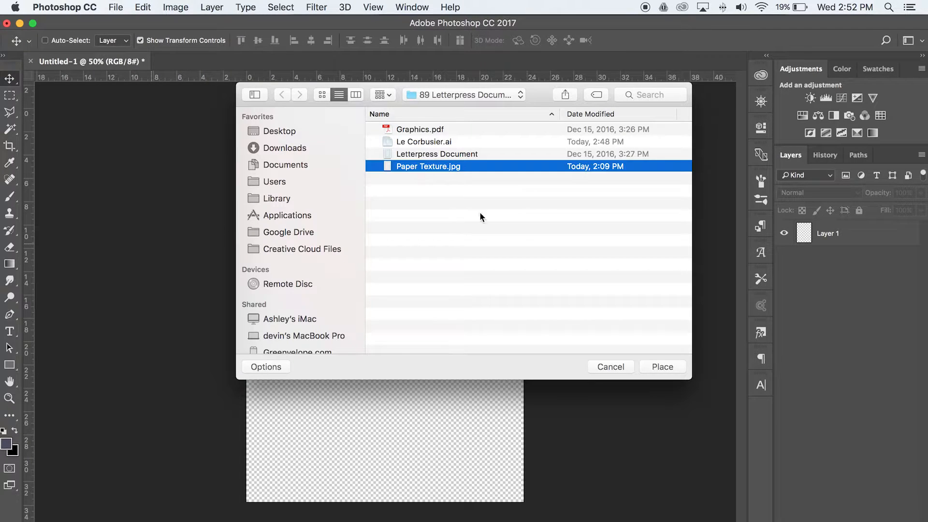
left_click(662, 366)
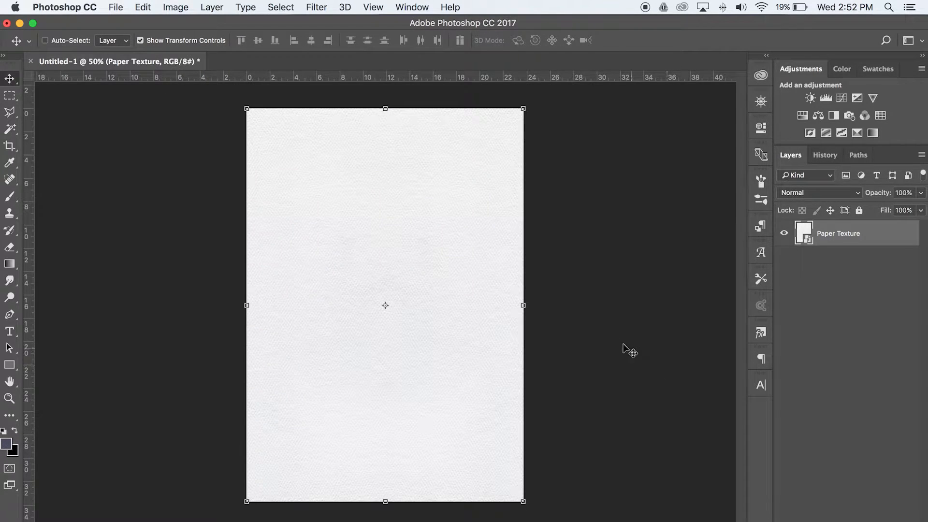
Step: Place Graphics.pdf as an embedded layer above the Paper Texture layer
left_click(115, 7)
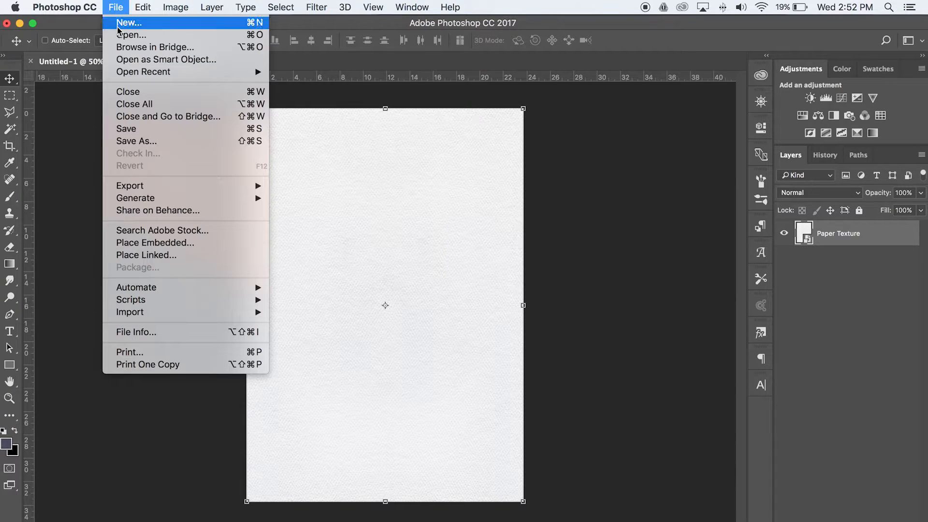
left_click(155, 242)
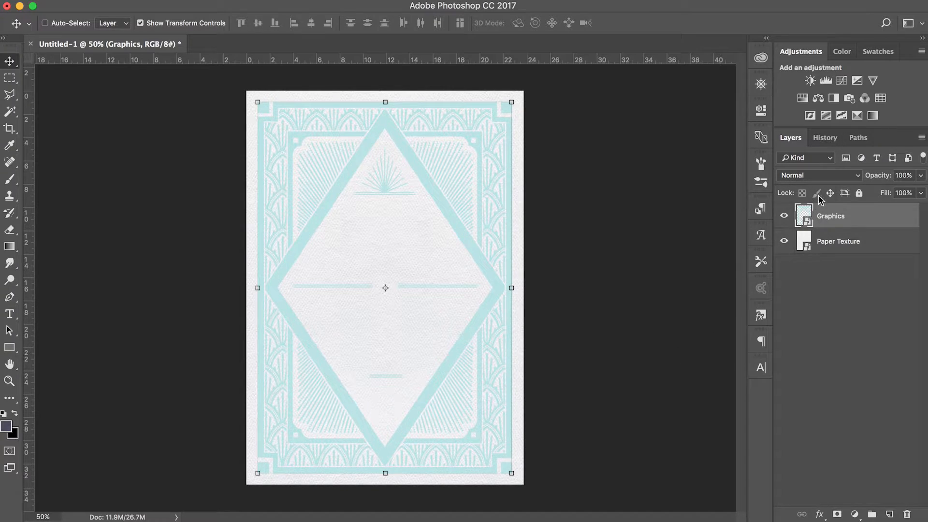
Step: Set the Graphics layer's blend mode to Multiply
left_click(819, 175)
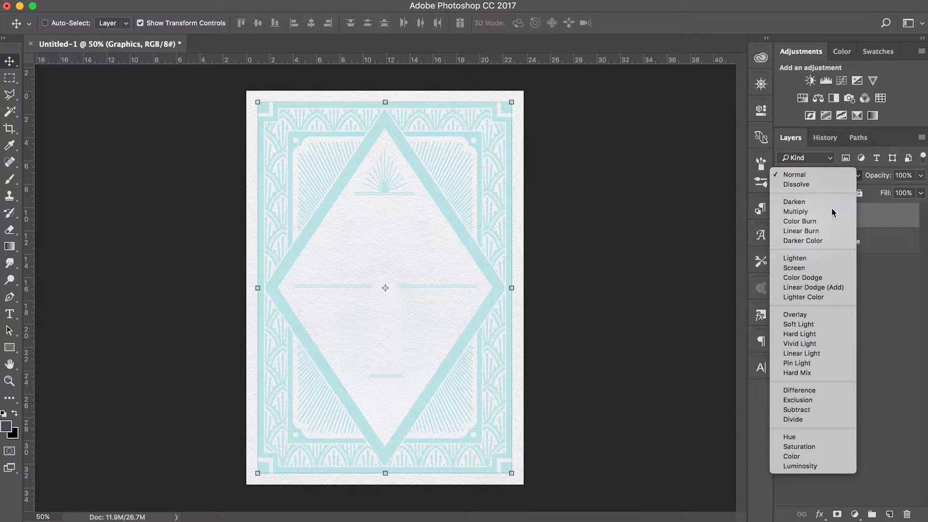
left_click(795, 211)
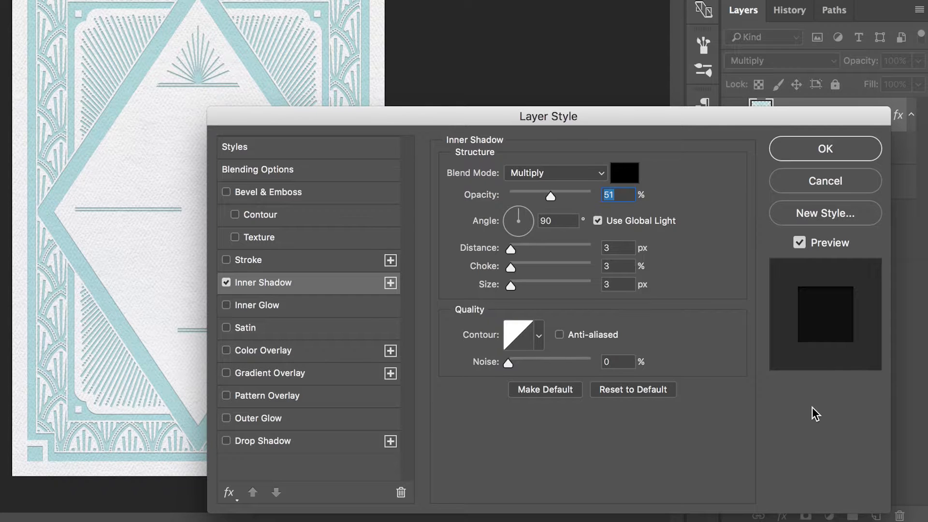
Step: Open the inner shadow colour swatch in the Layer Style dialog
left_click(623, 173)
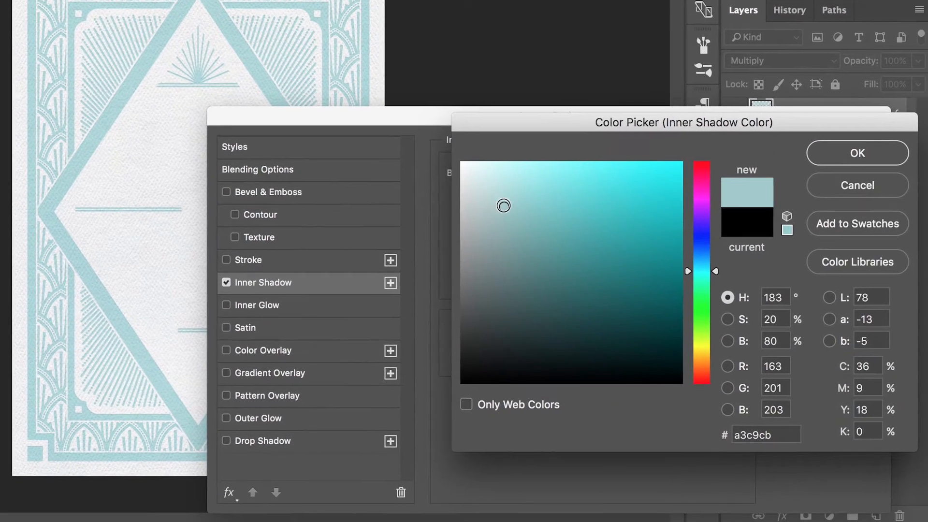
Step: Pick dark teal #558d90 as the inner shadow colour and confirm it
left_click(543, 250)
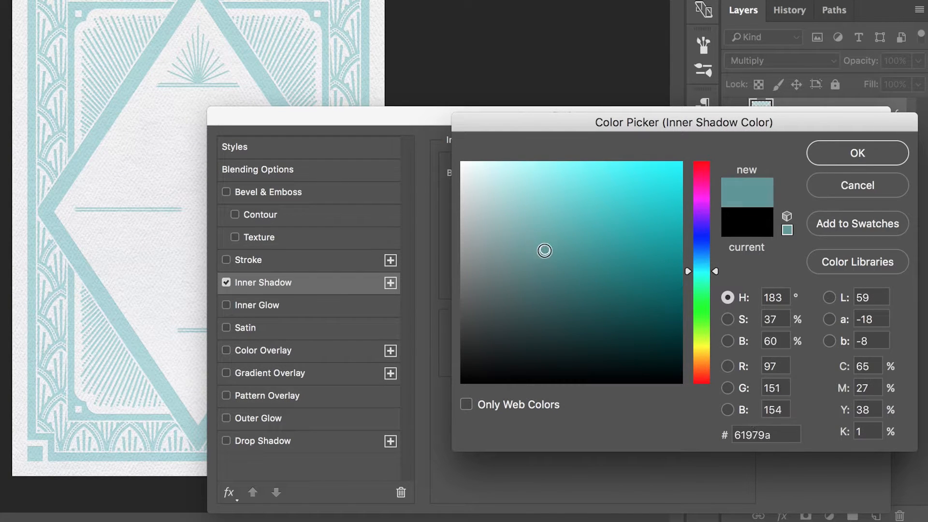
left_click(551, 258)
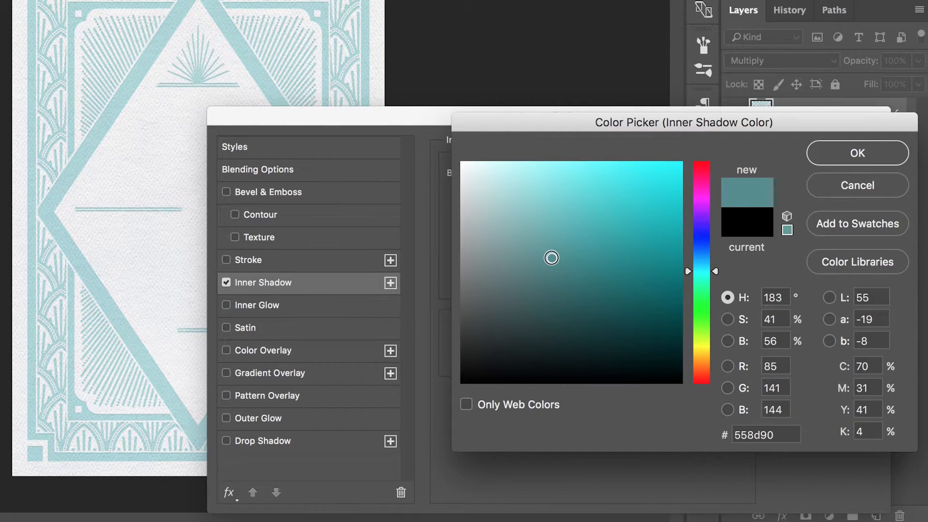
left_click(856, 153)
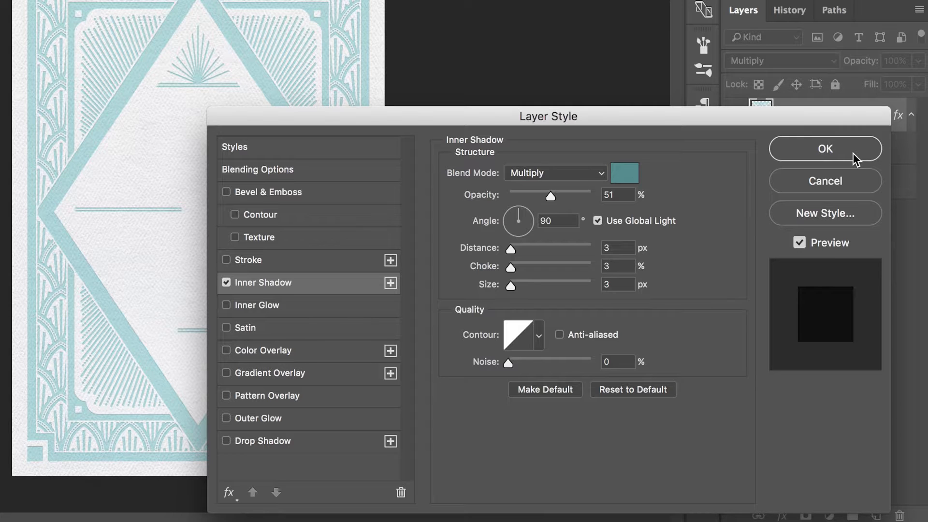
mouse_move(695, 209)
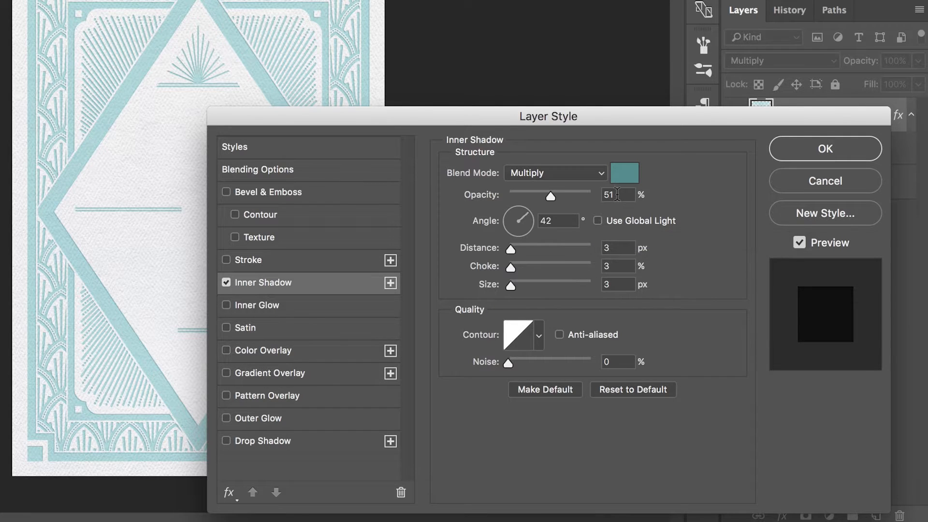
Step: Set the inner shadow opacity to 35% and its angle to 126°
type("35")
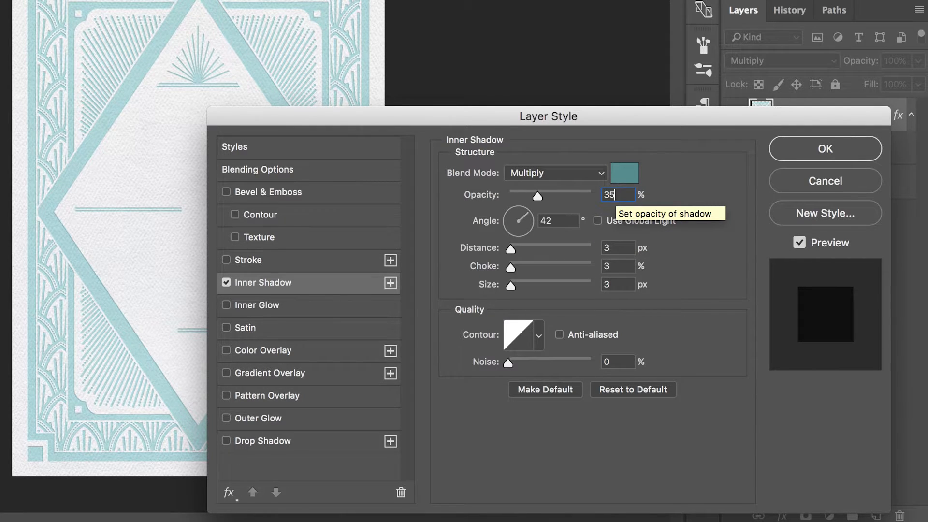
left_click(556, 220)
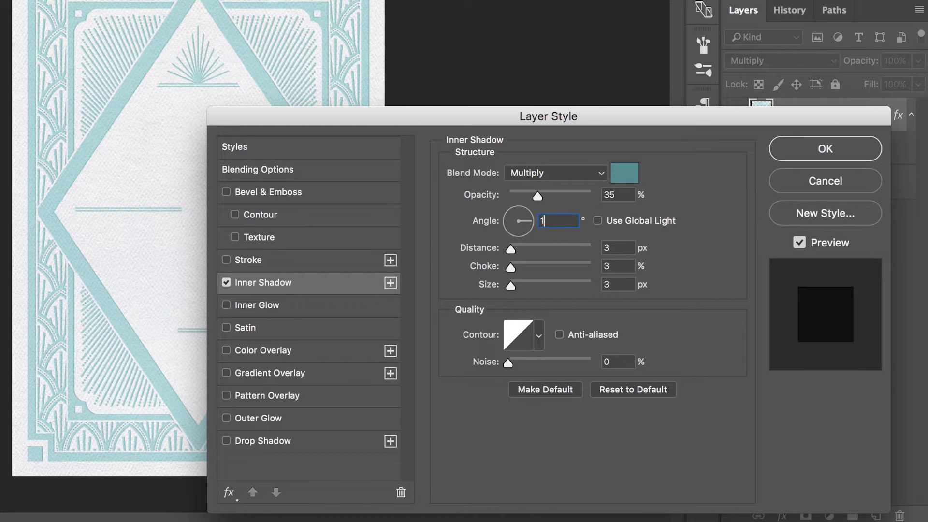
type("126")
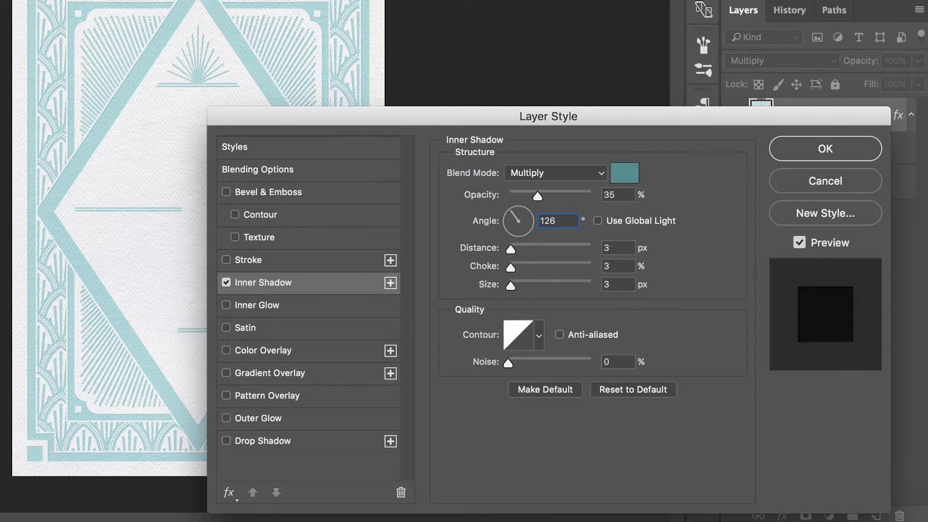
left_click(556, 220)
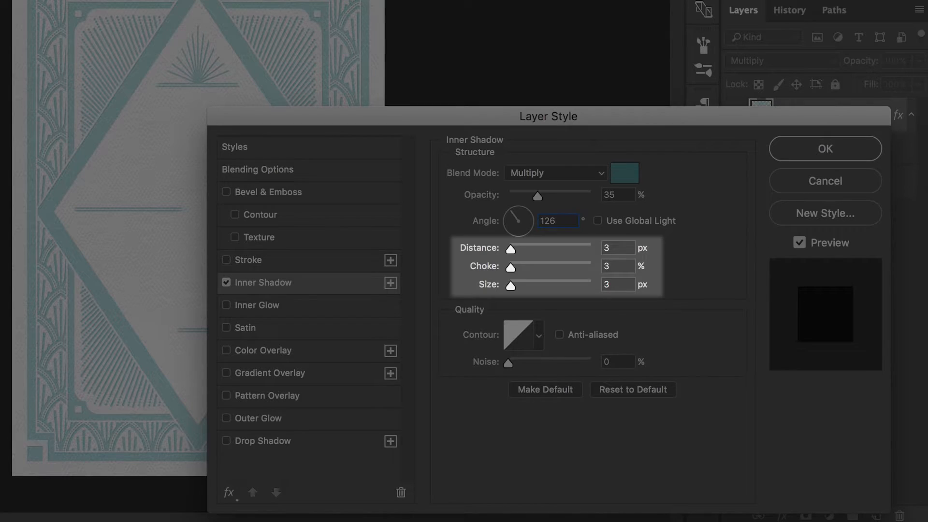
left_click(555, 221)
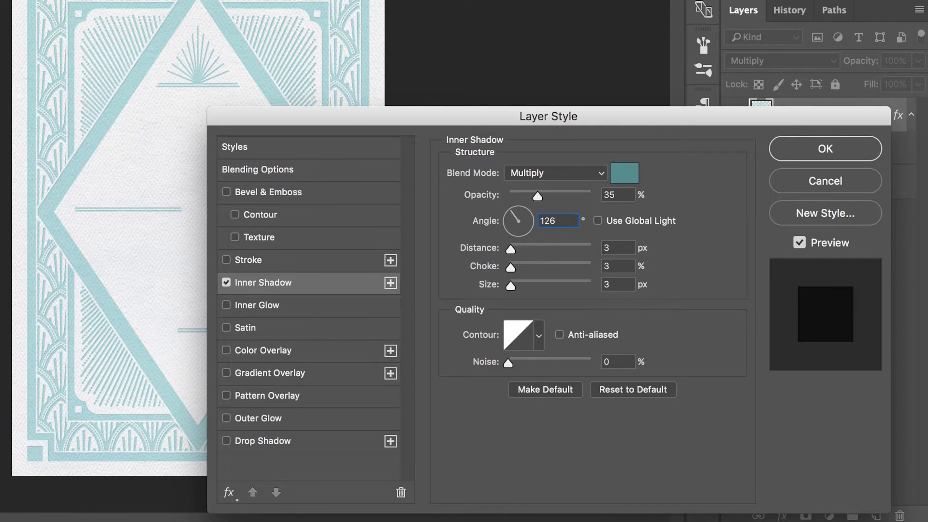
Step: Set the inner shadow distance and size to 5 px
left_click(617, 247)
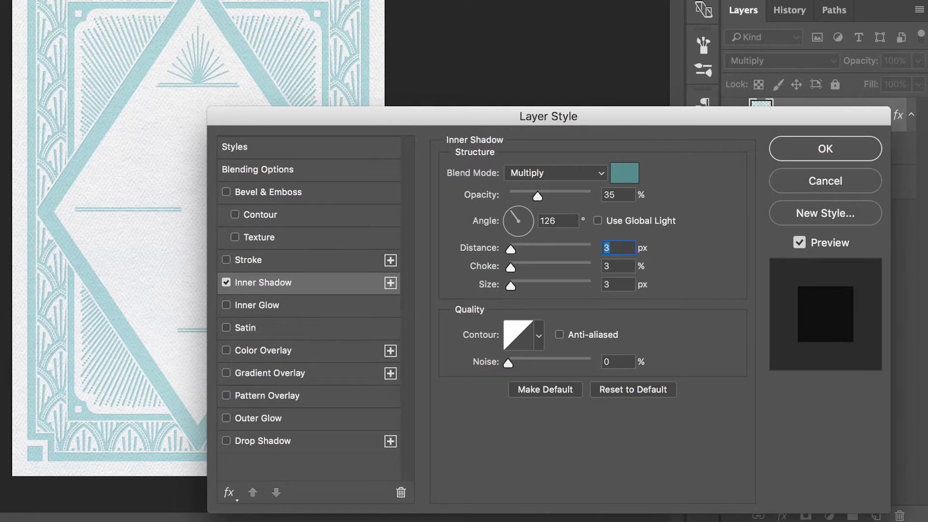
type("5")
left_click(618, 266)
type("0")
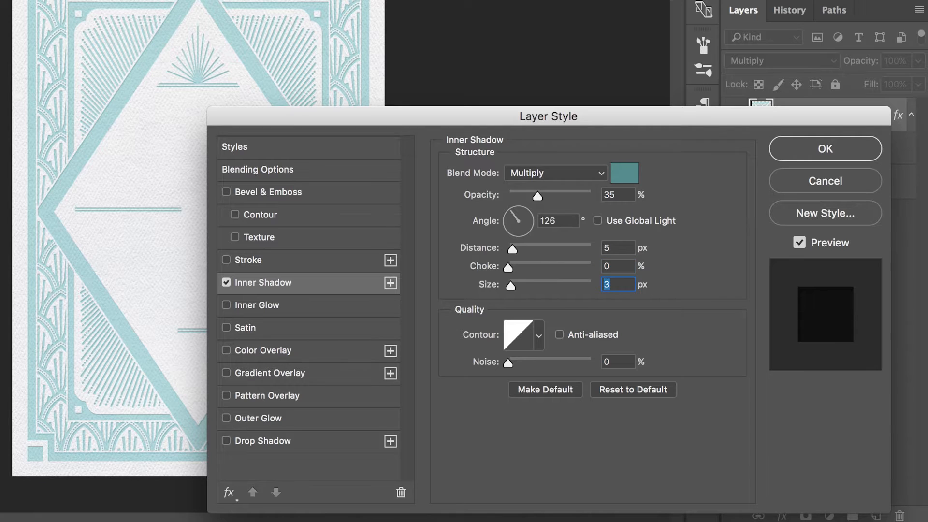
type("5")
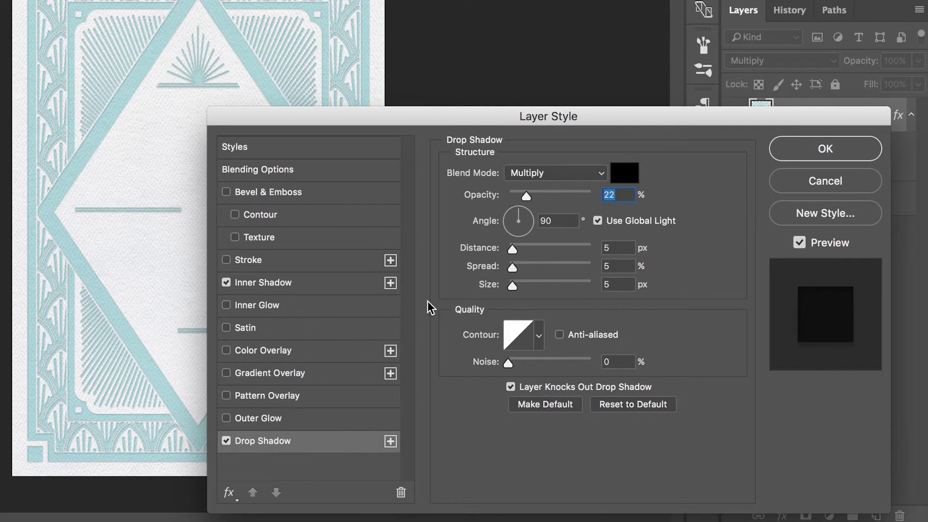
Step: Switch the drop shadow to Normal blend mode with a white colour
left_click(554, 173)
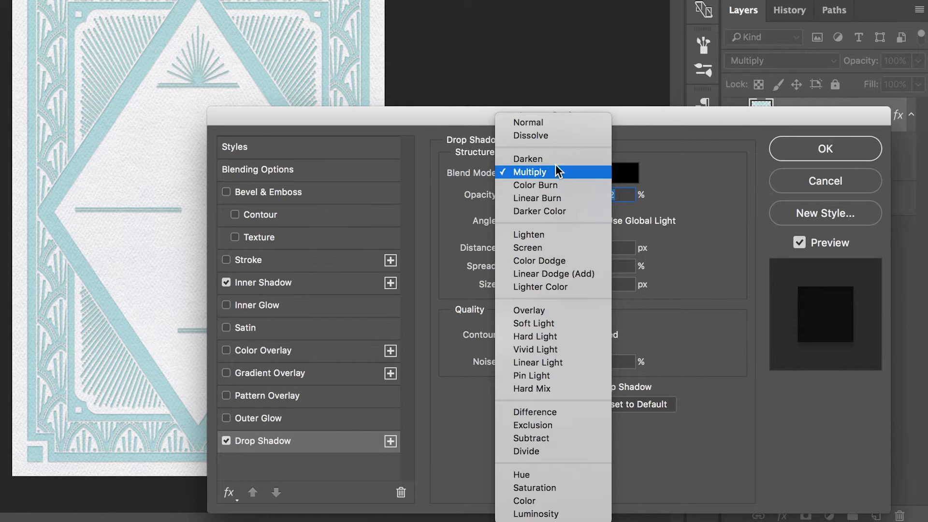
left_click(527, 121)
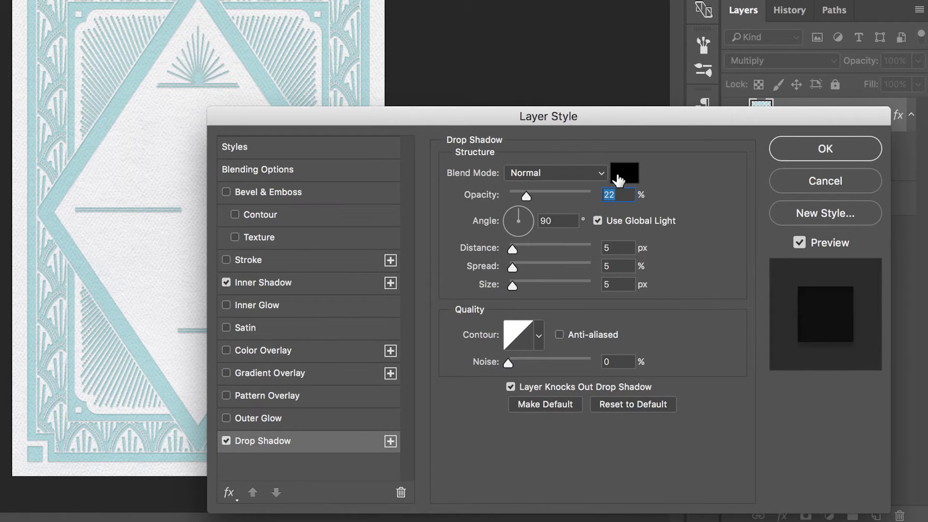
left_click(622, 172)
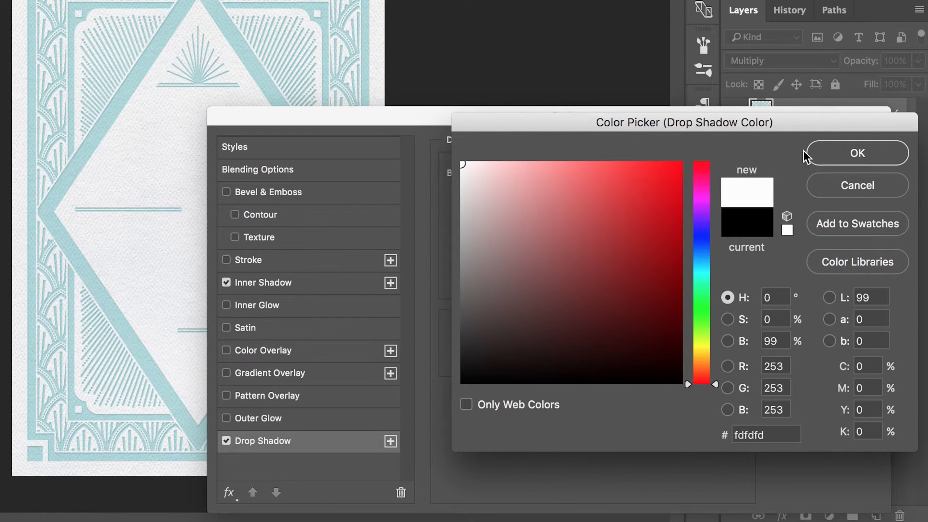
left_click(856, 153)
type("9")
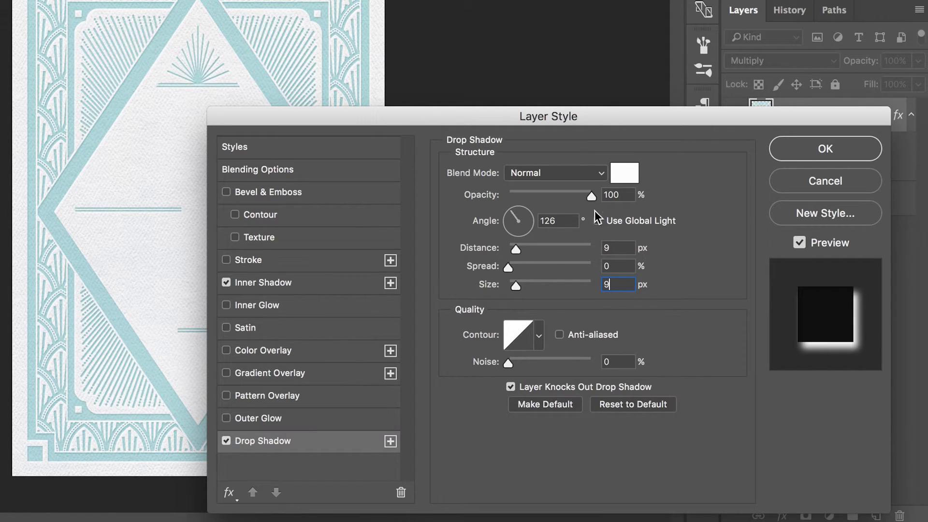
Step: Apply the Graphics layer style, then select Group 1 and bring up its effects list
left_click(825, 148)
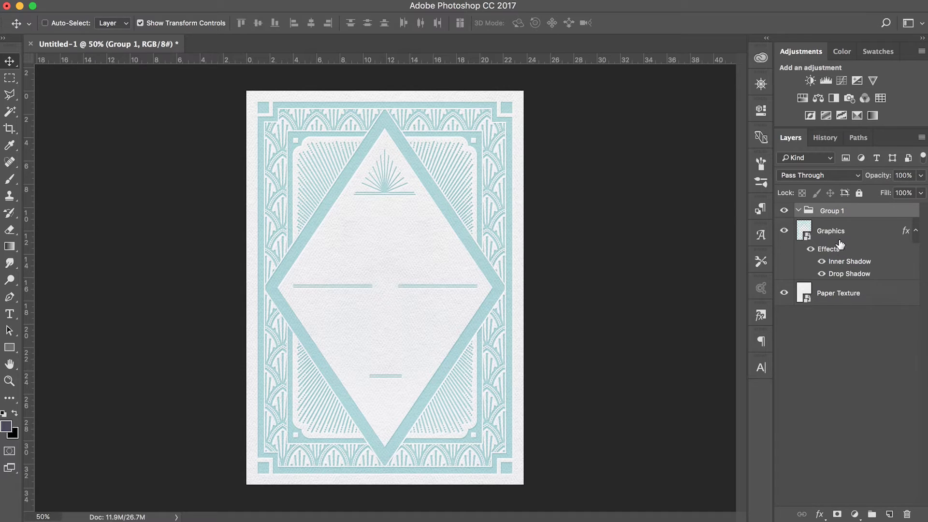
left_click(840, 230)
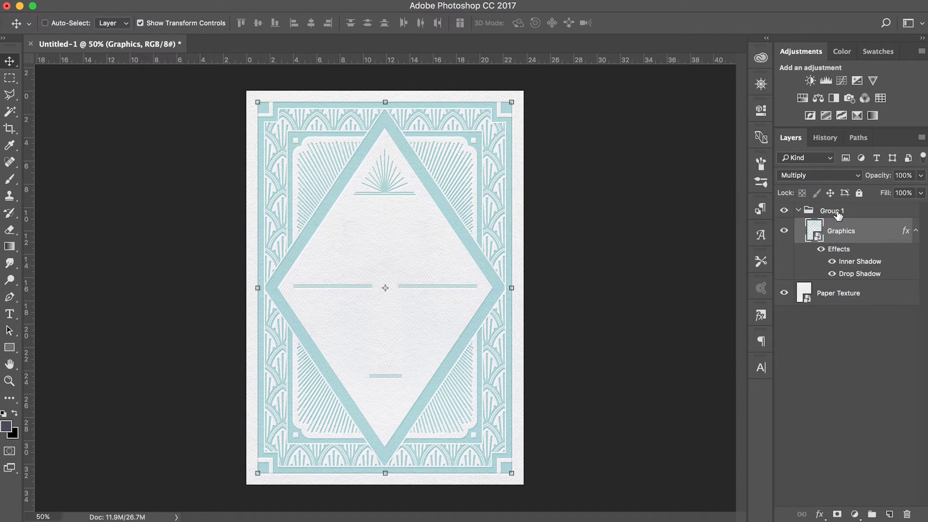
left_click(798, 210)
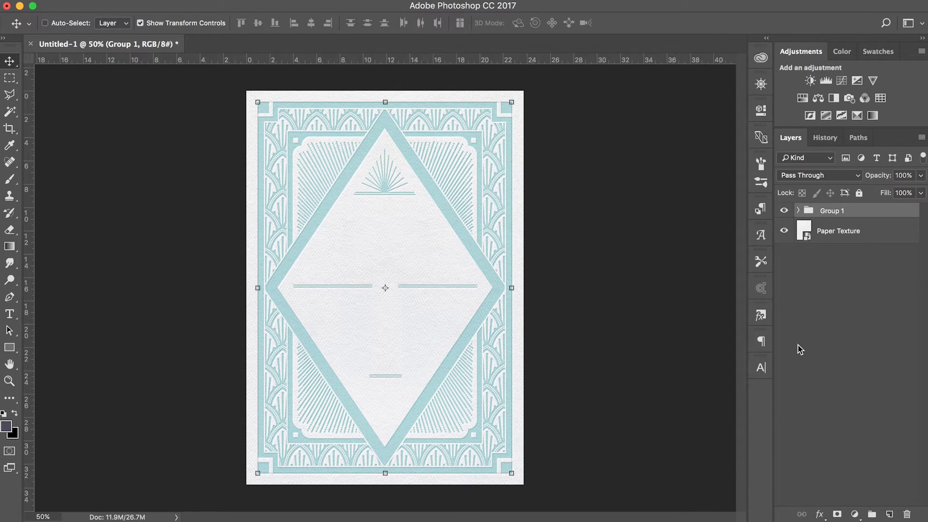
left_click(819, 513)
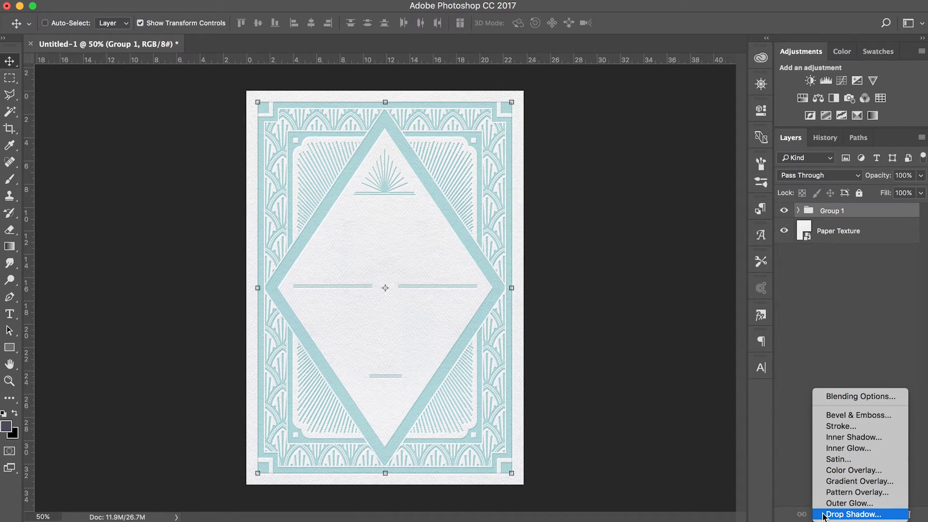
Step: Apply a Drop Shadow effect to Group 1 from the fx menu with a -31° angle
left_click(851, 513)
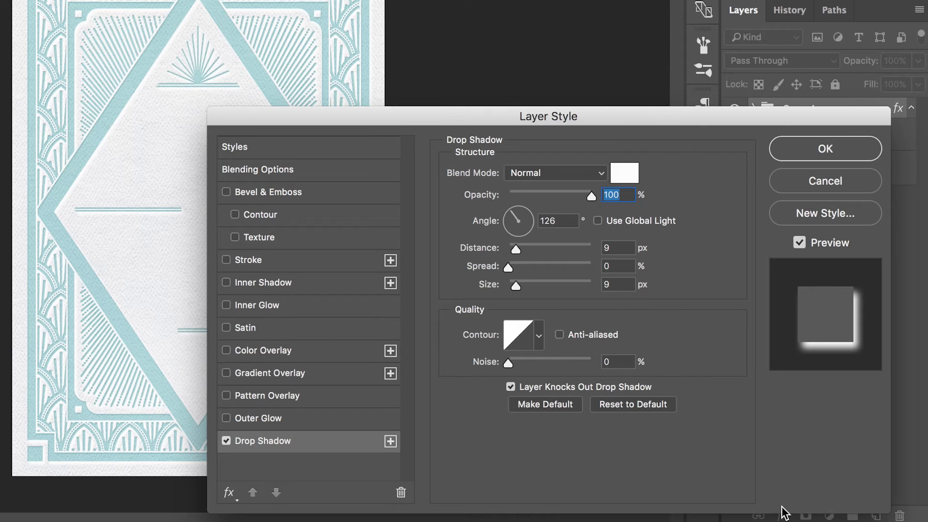
mouse_move(617, 291)
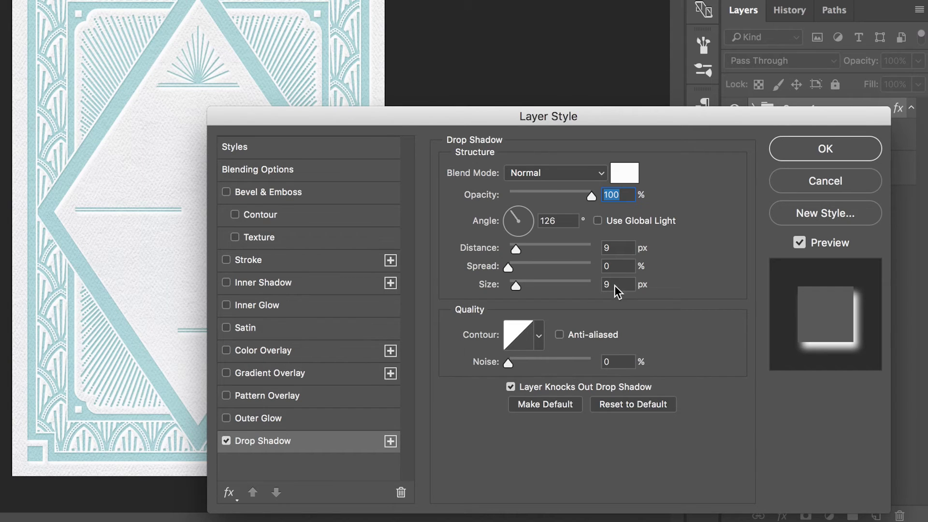
left_click(555, 221)
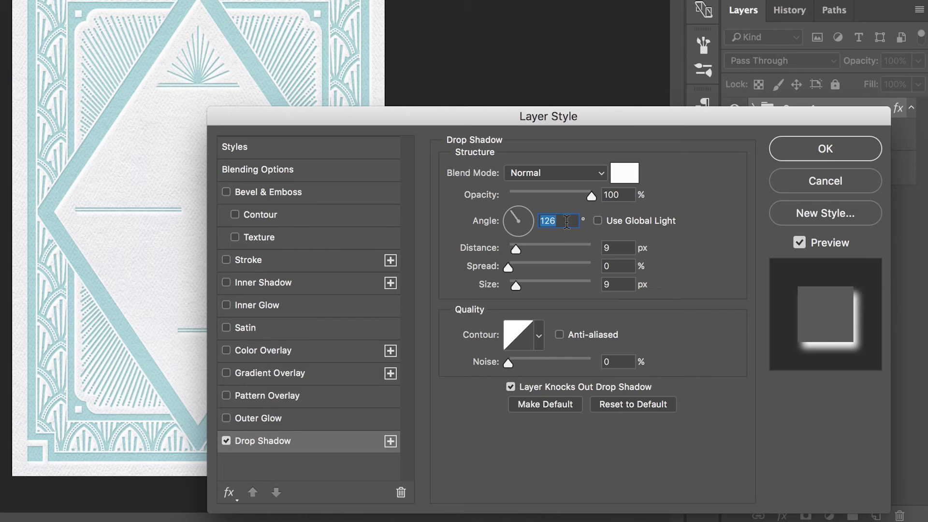
type("-31")
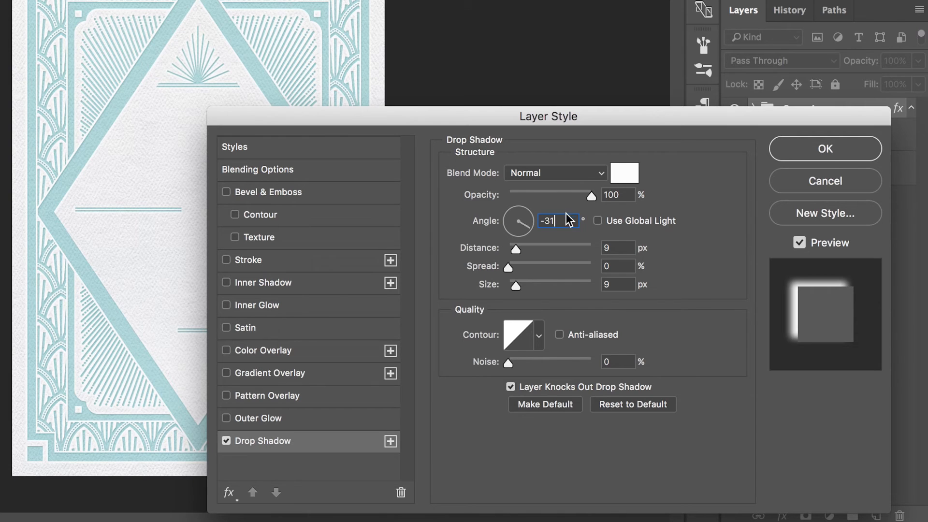
left_click(554, 172)
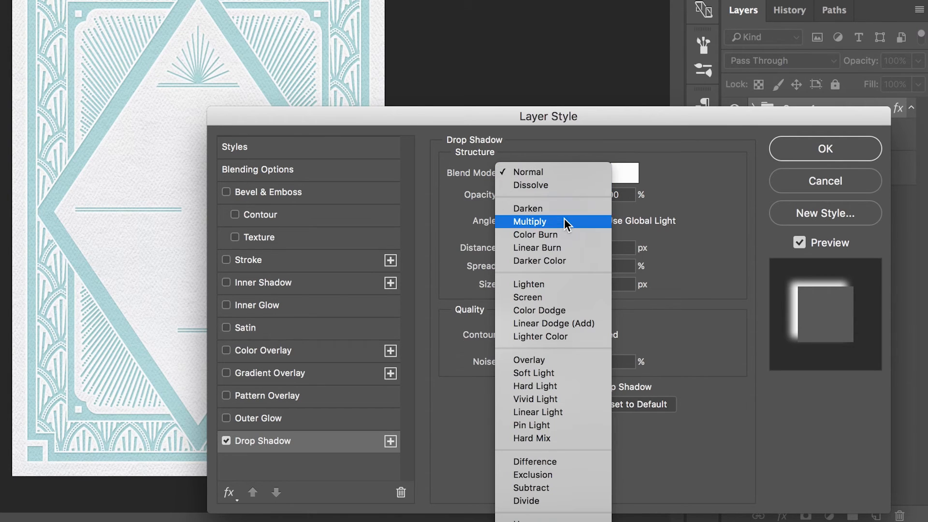
Step: Set the drop shadow to Multiply, gray #c9c9c9, 3 px distance and 7 px size
left_click(622, 173)
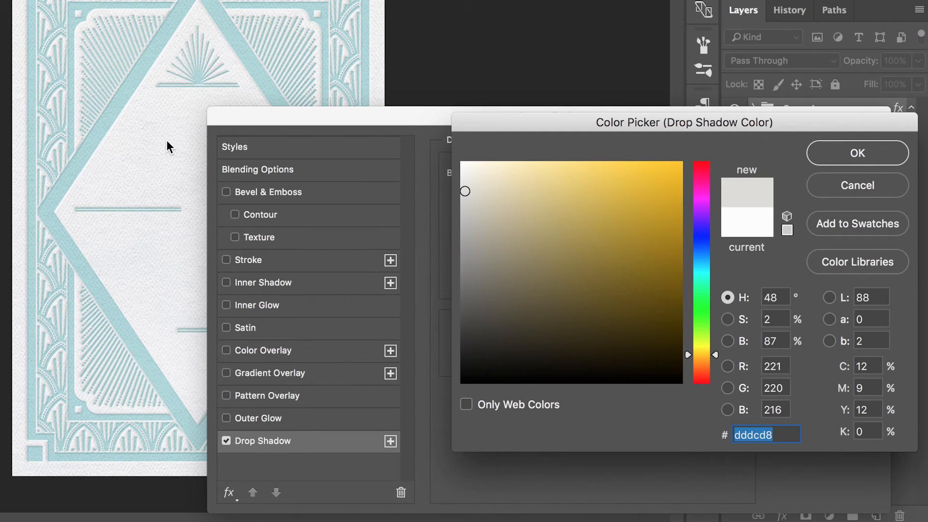
mouse_move(461, 198)
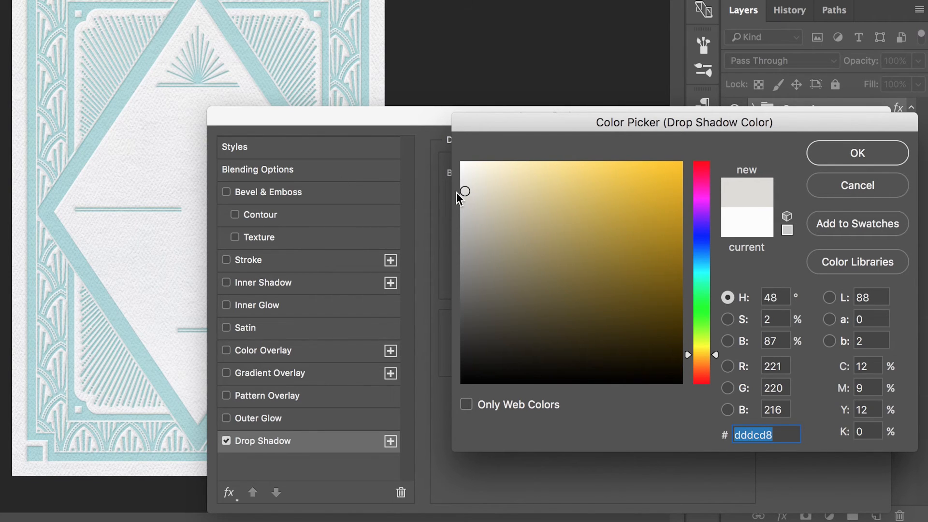
left_click_drag(464, 191, 460, 208)
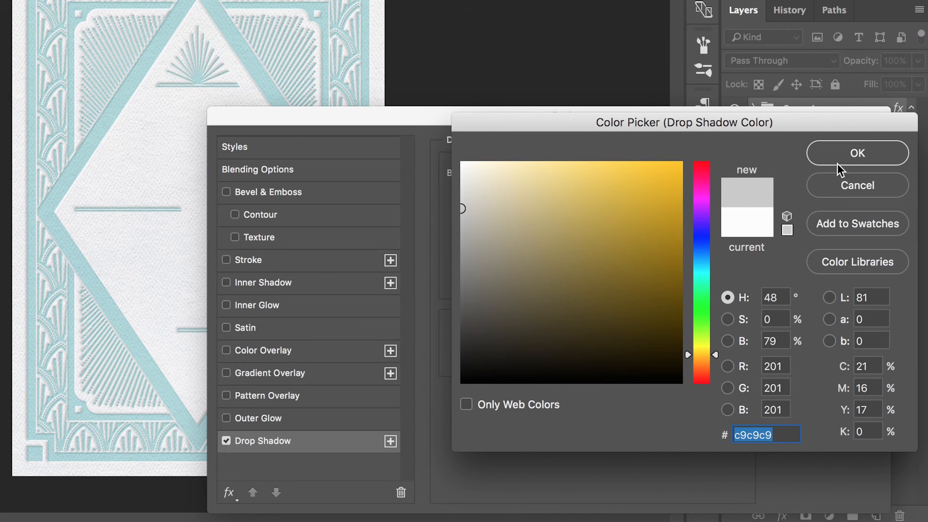
left_click(856, 152)
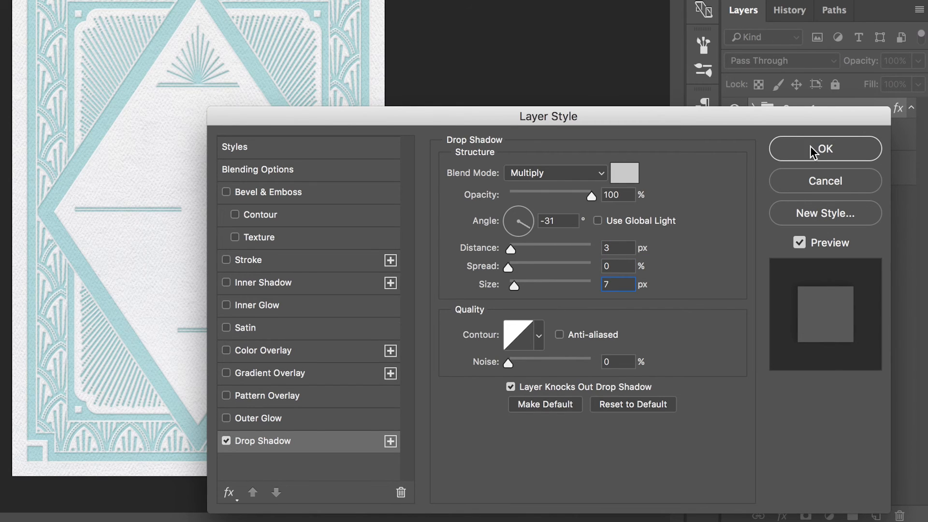
left_click(825, 148)
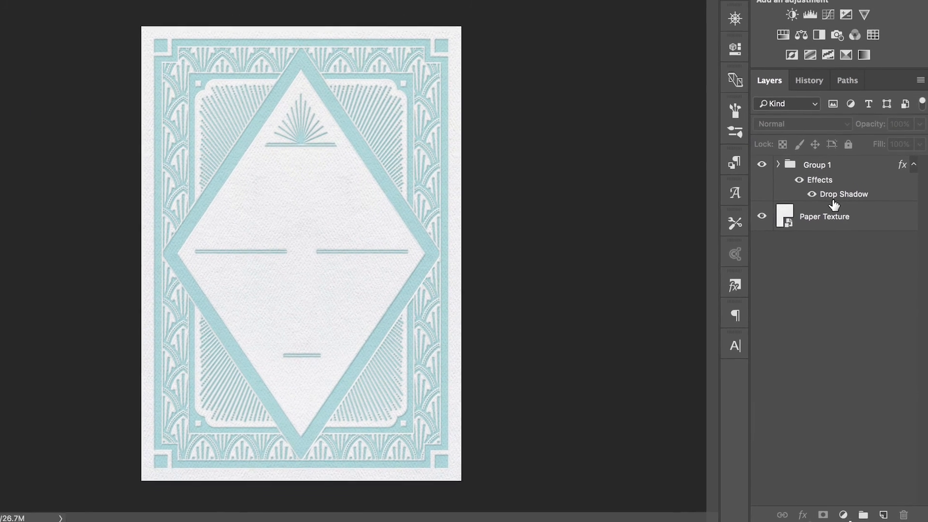